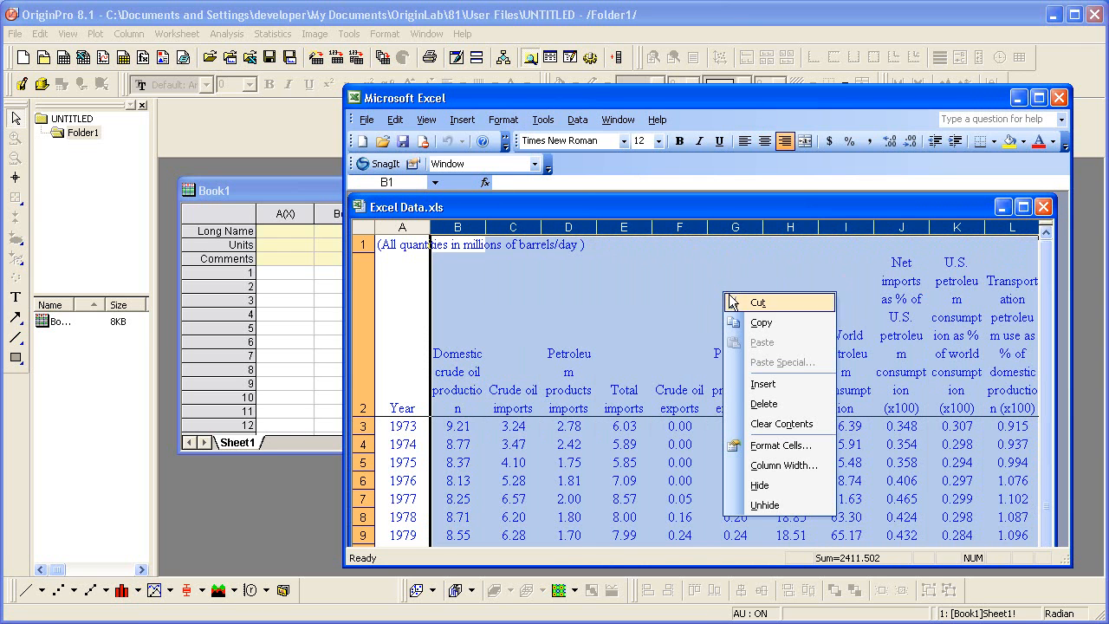
Step: Format the selected oil data columns as Number with 2 decimal places
left_click(780, 445)
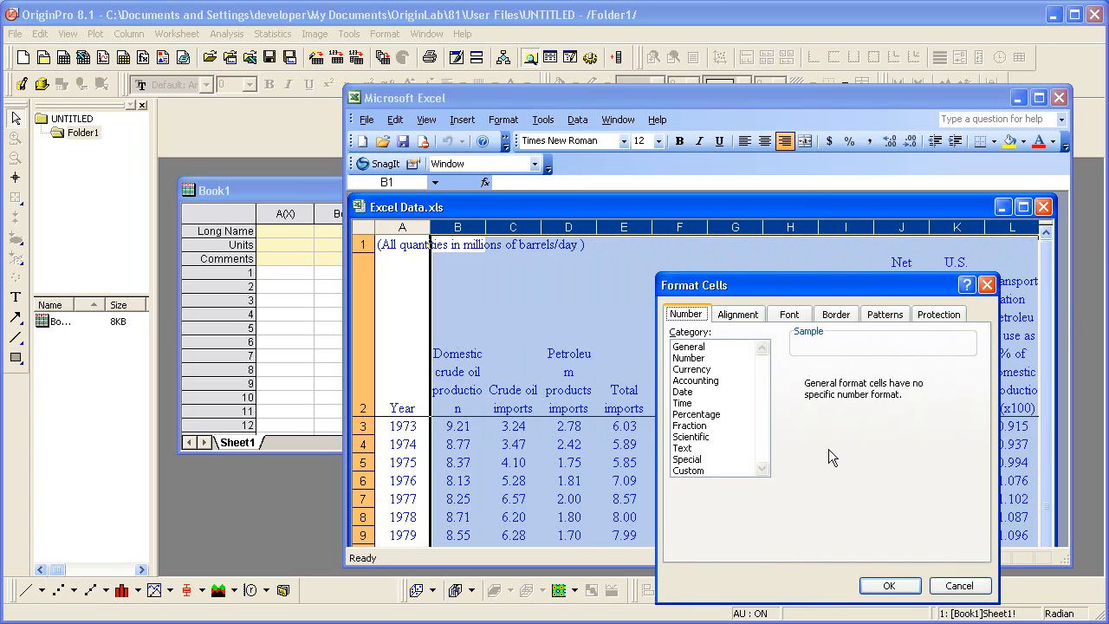
mouse_move(727, 372)
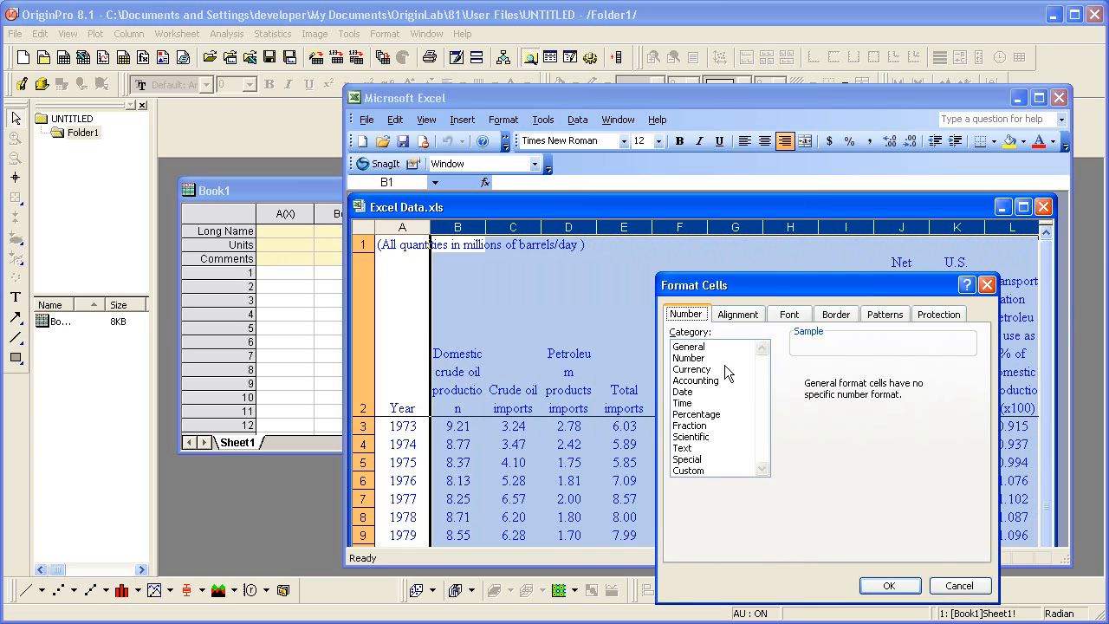
left_click(687, 358)
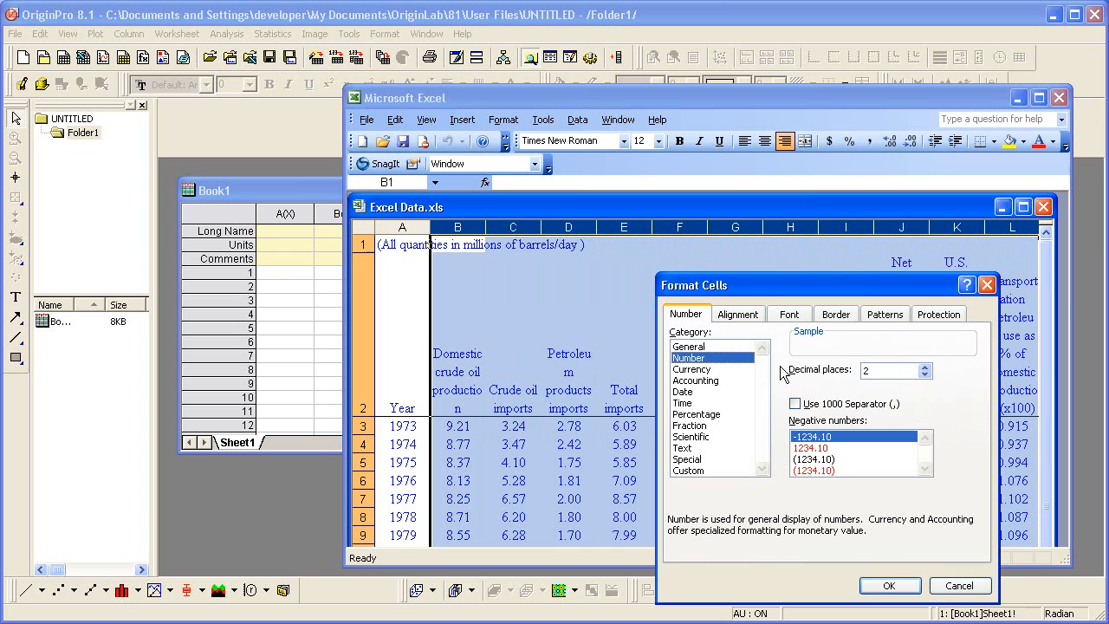
mouse_move(822, 382)
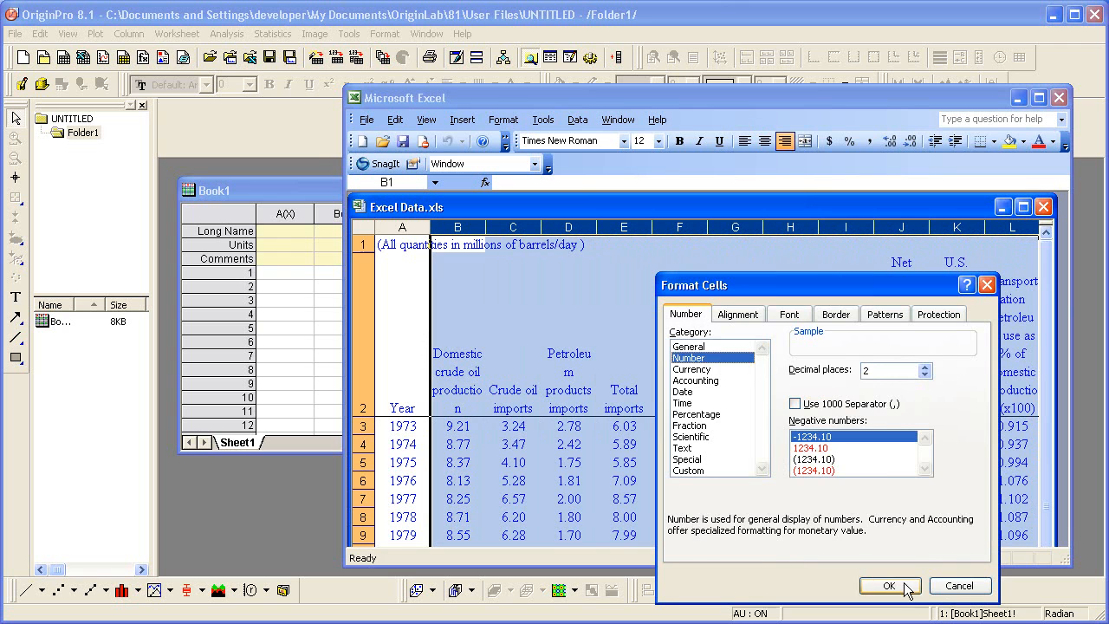
left_click(889, 585)
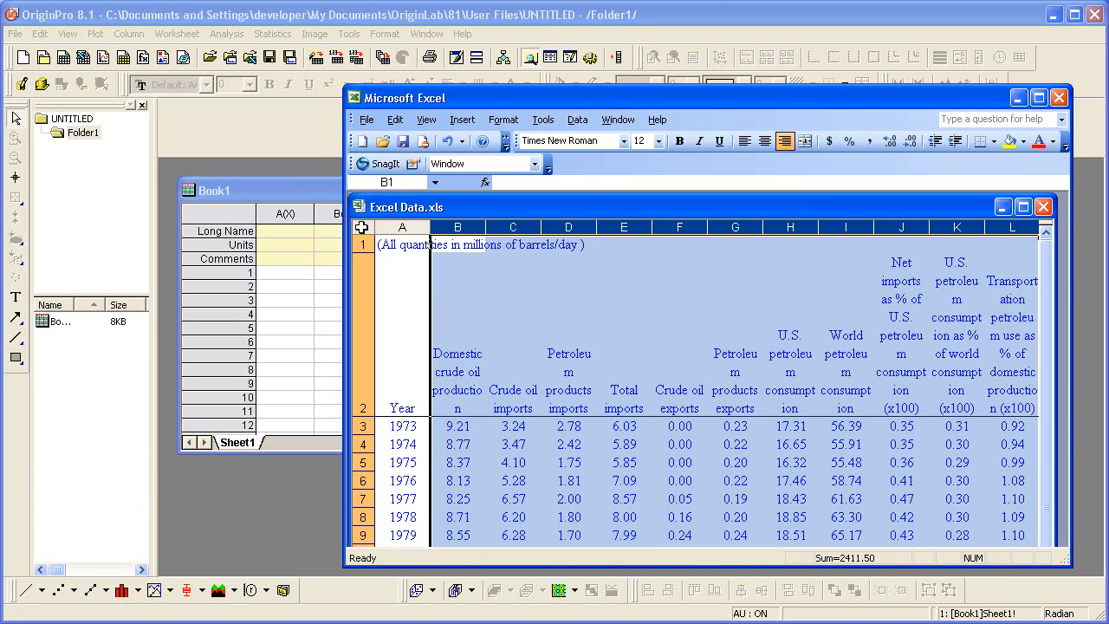
Step: Select the whole oil data sheet and copy it
left_click(401, 244)
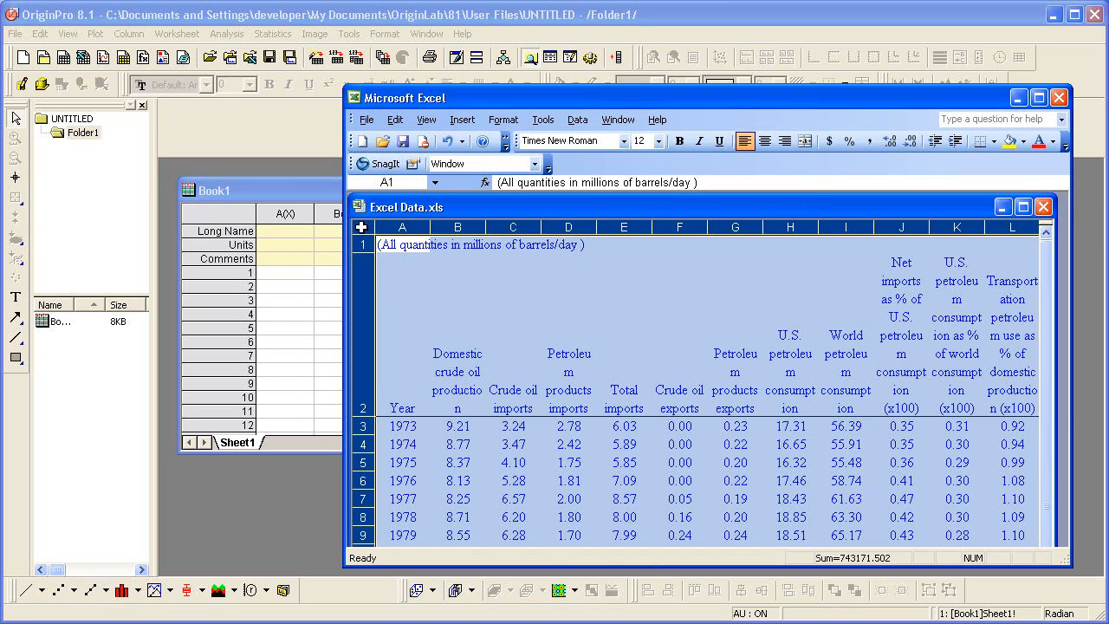
right_click(385, 245)
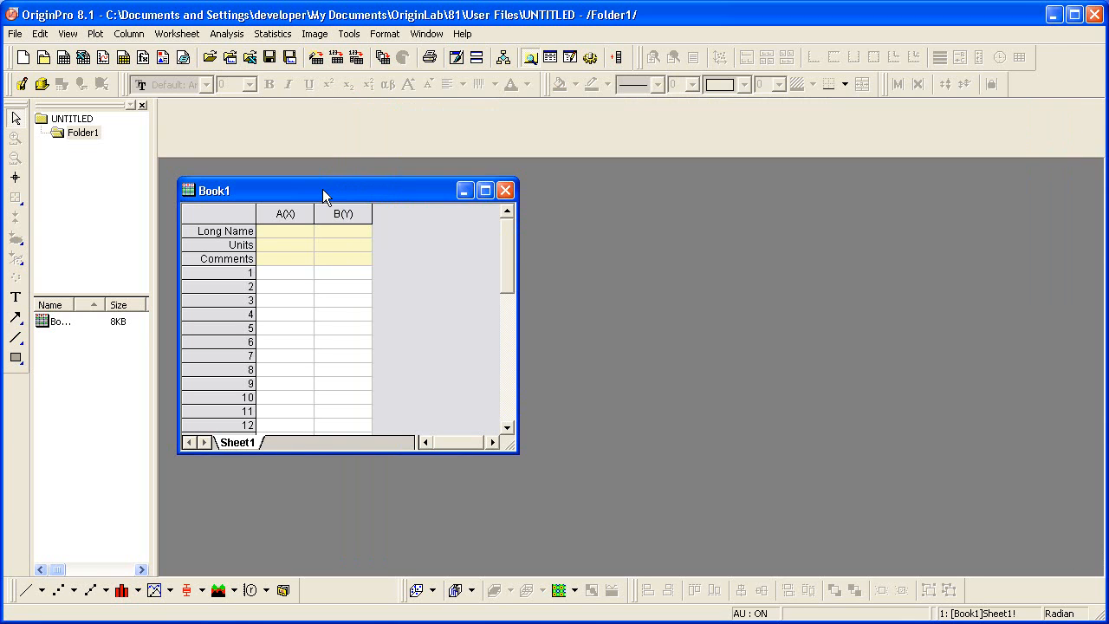
mouse_move(300, 278)
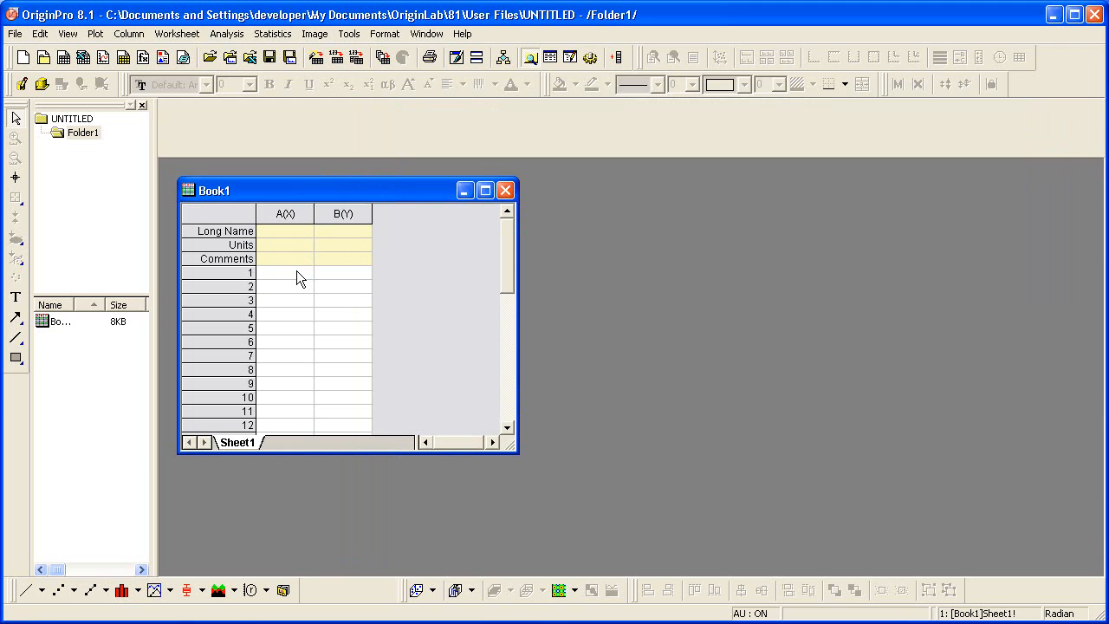
Step: Paste the oil data into Book1 at cell A1 and maximize the workbook
right_click(285, 273)
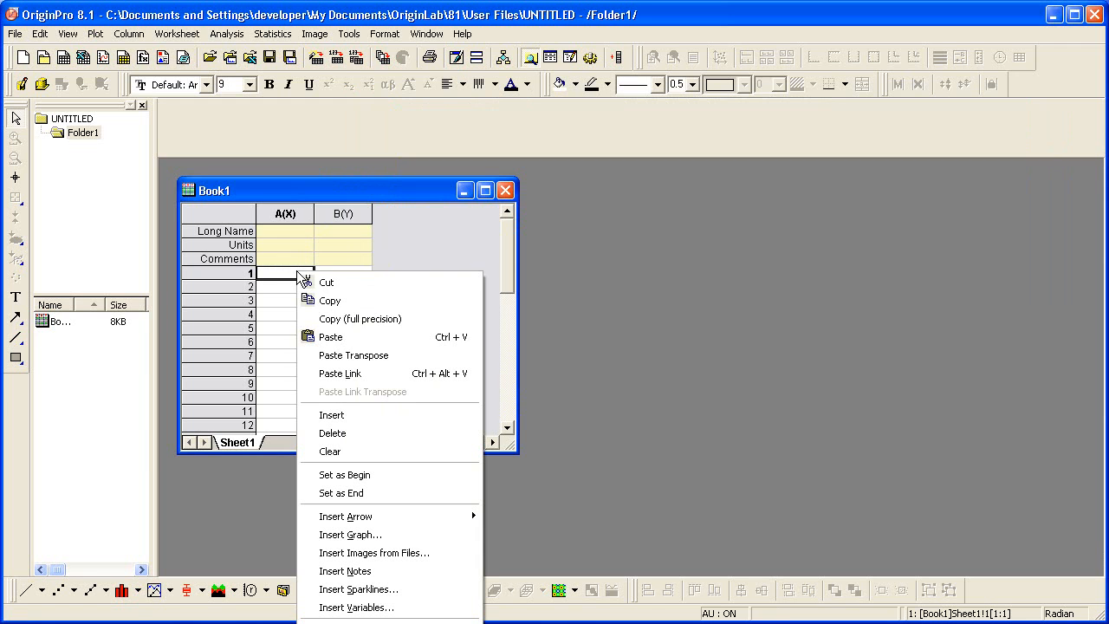
mouse_move(394, 336)
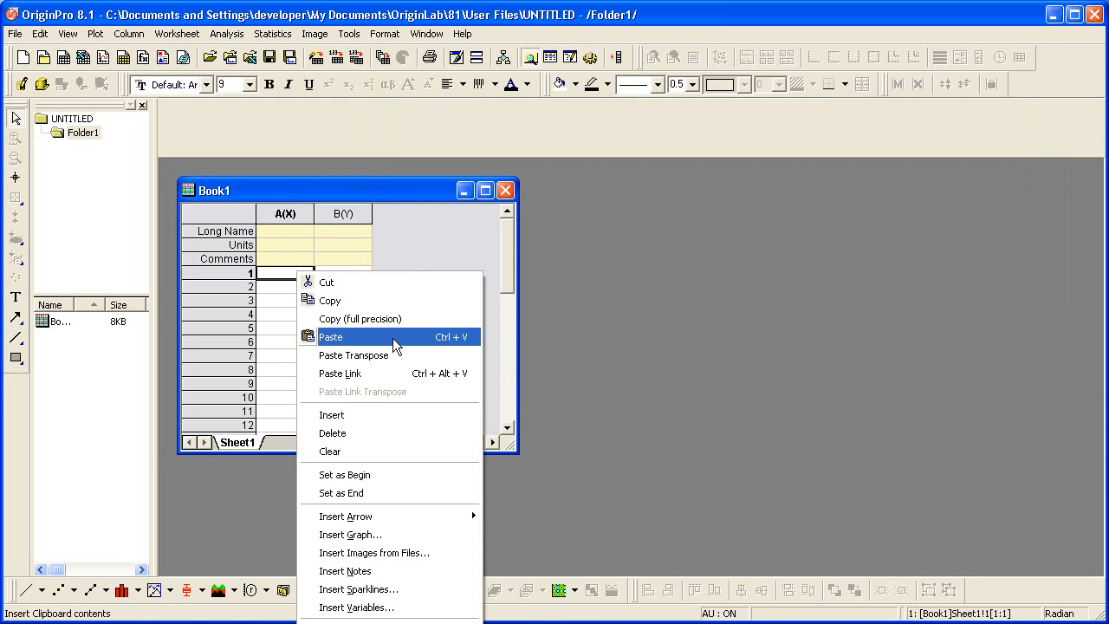
left_click(331, 336)
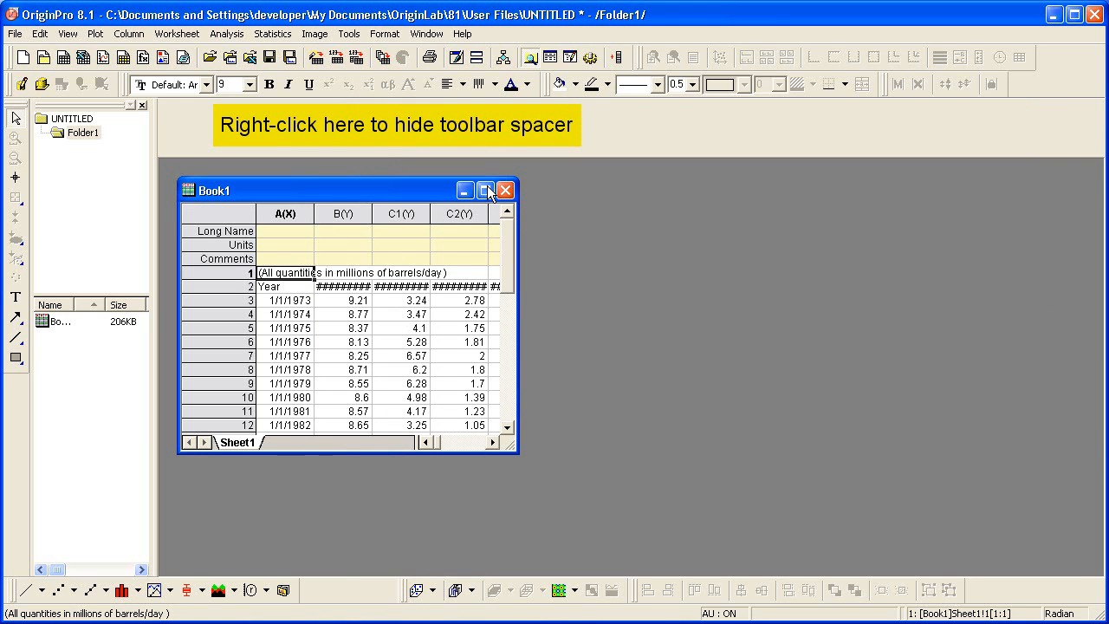
left_click(485, 189)
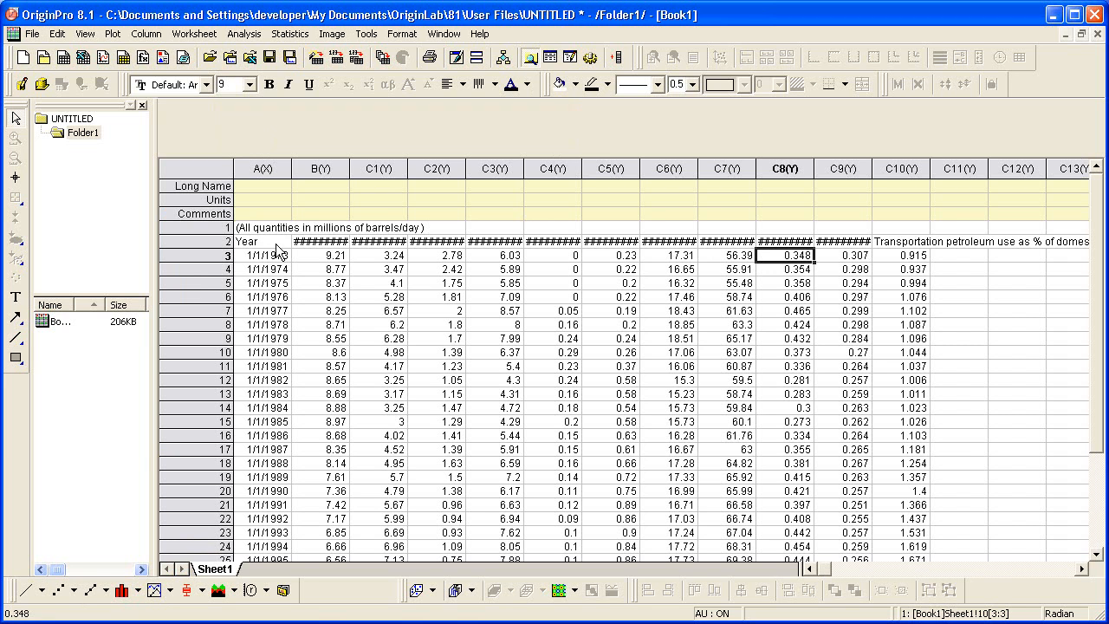
Step: Set the barrels/day row as column comments and the header row as long names
right_click(195, 254)
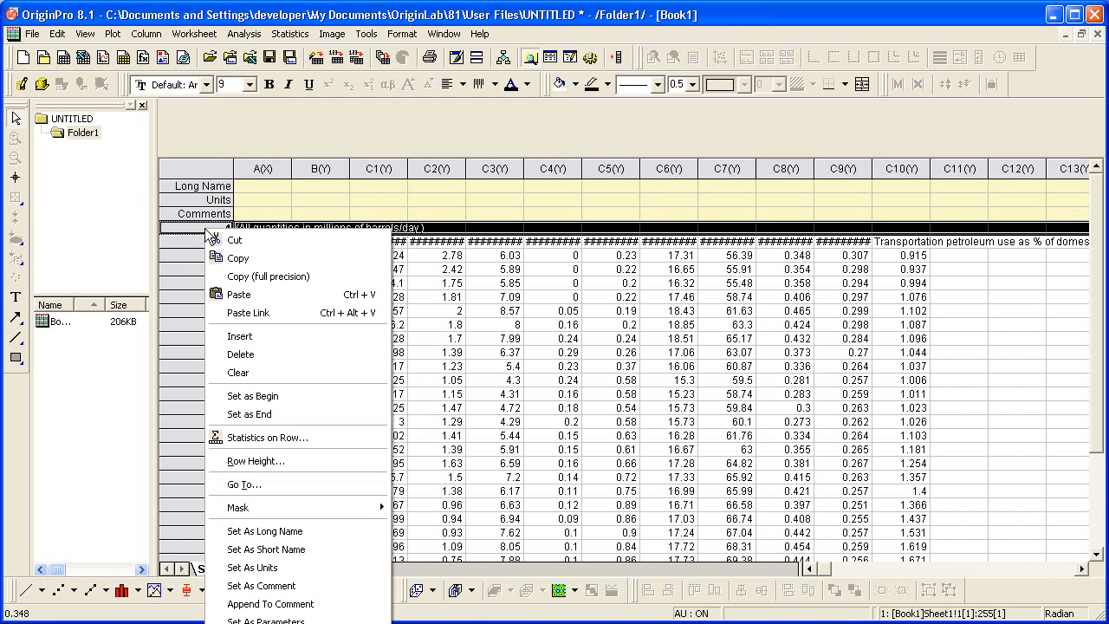
mouse_move(259, 372)
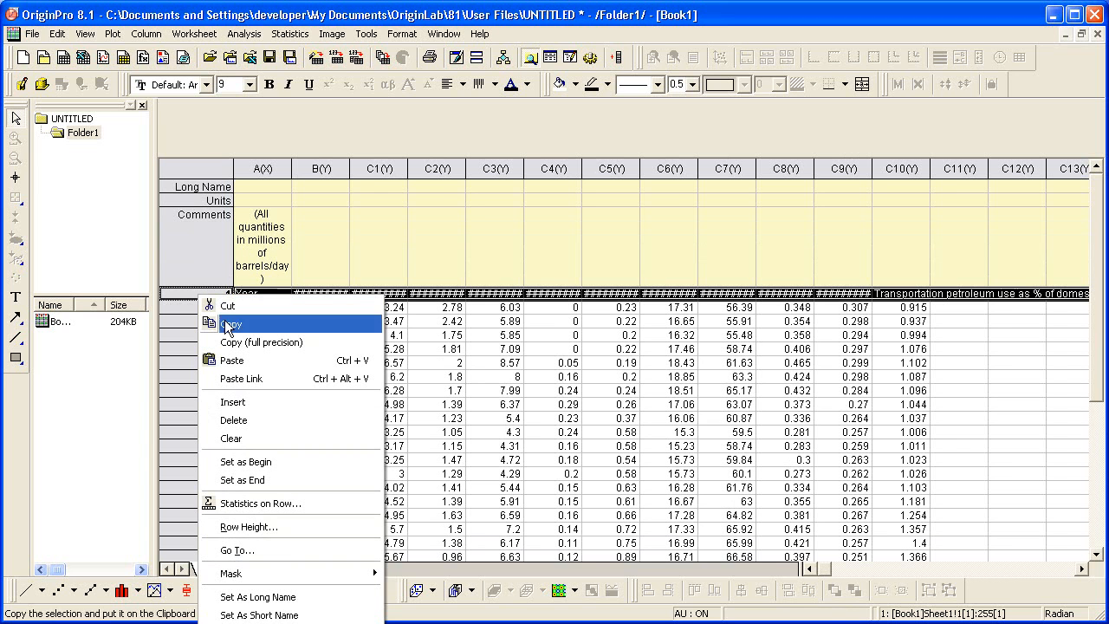
left_click(232, 323)
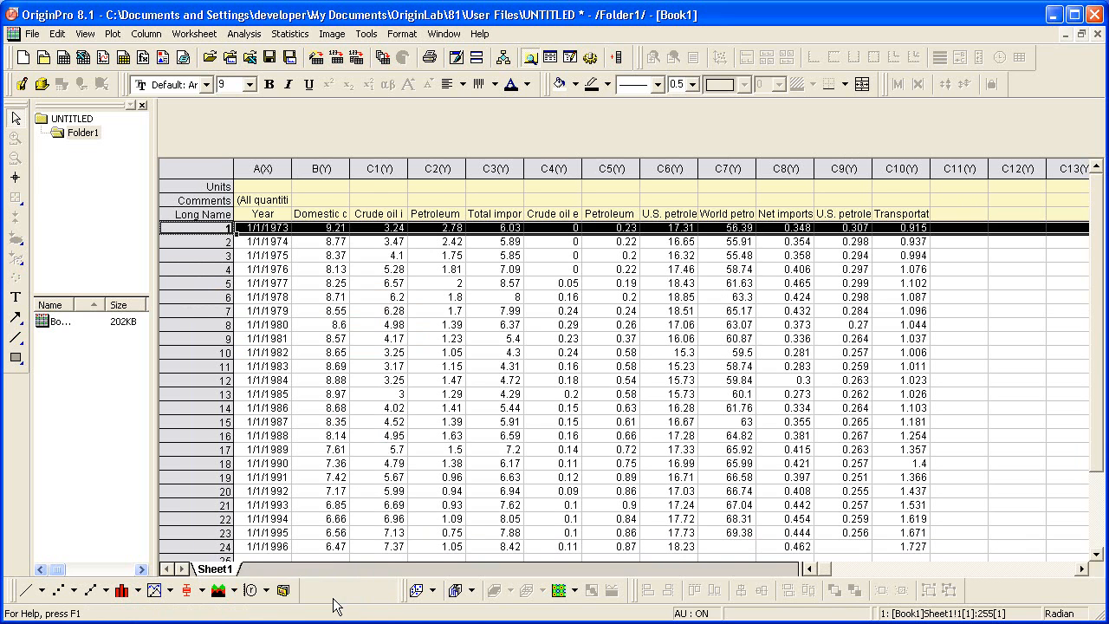
mouse_move(437, 477)
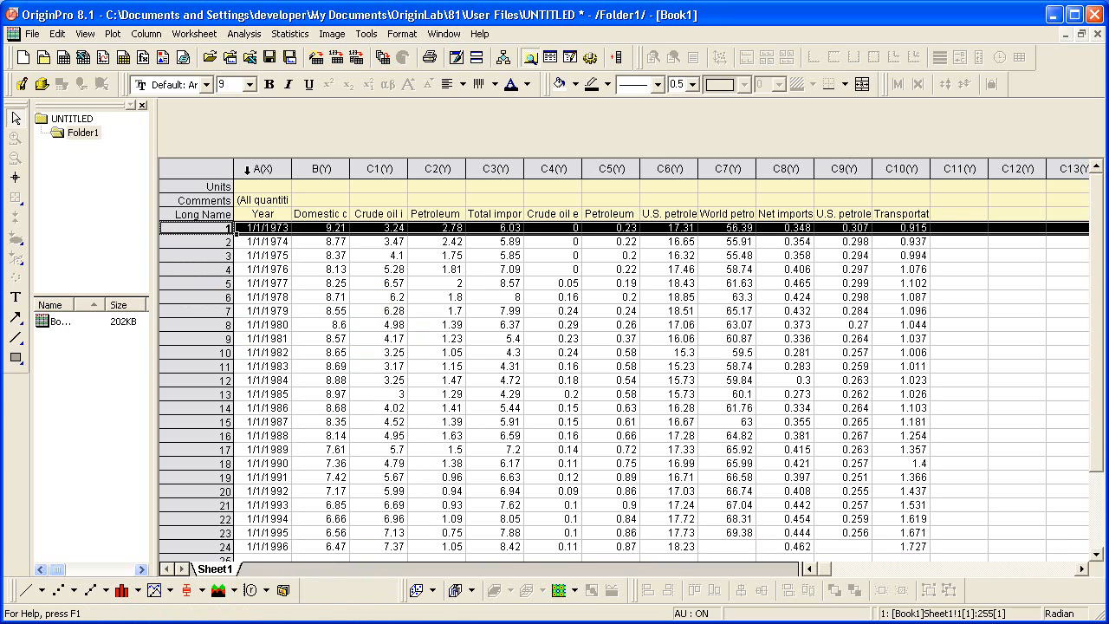
Step: Give the Year column a Date format in Column Properties, then select the Domestic crude oil production column
left_click(260, 167)
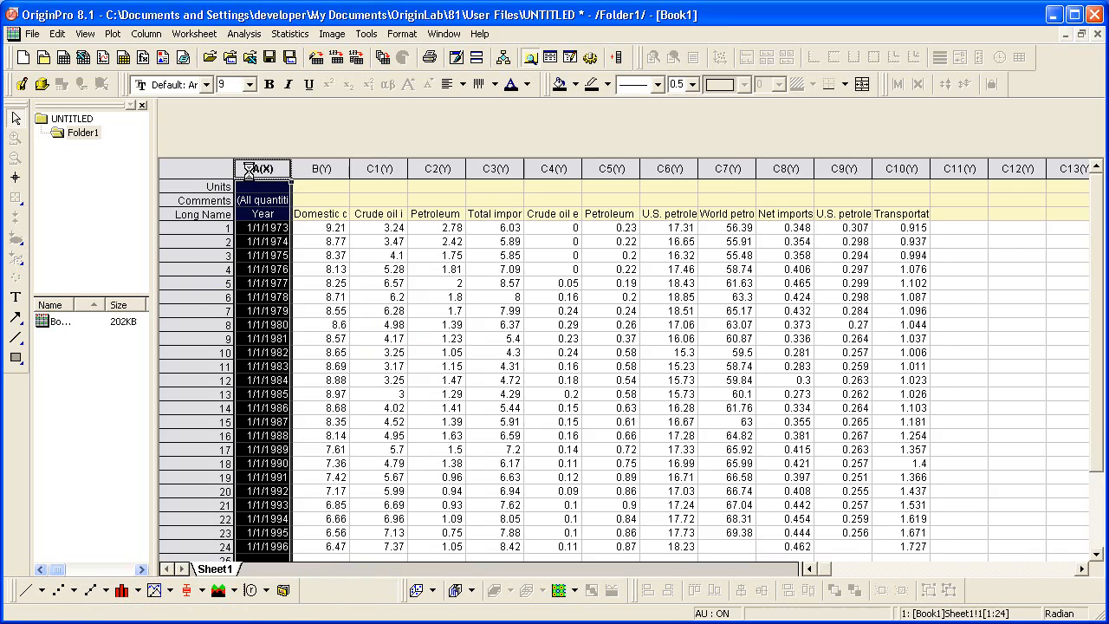
double_click(261, 168)
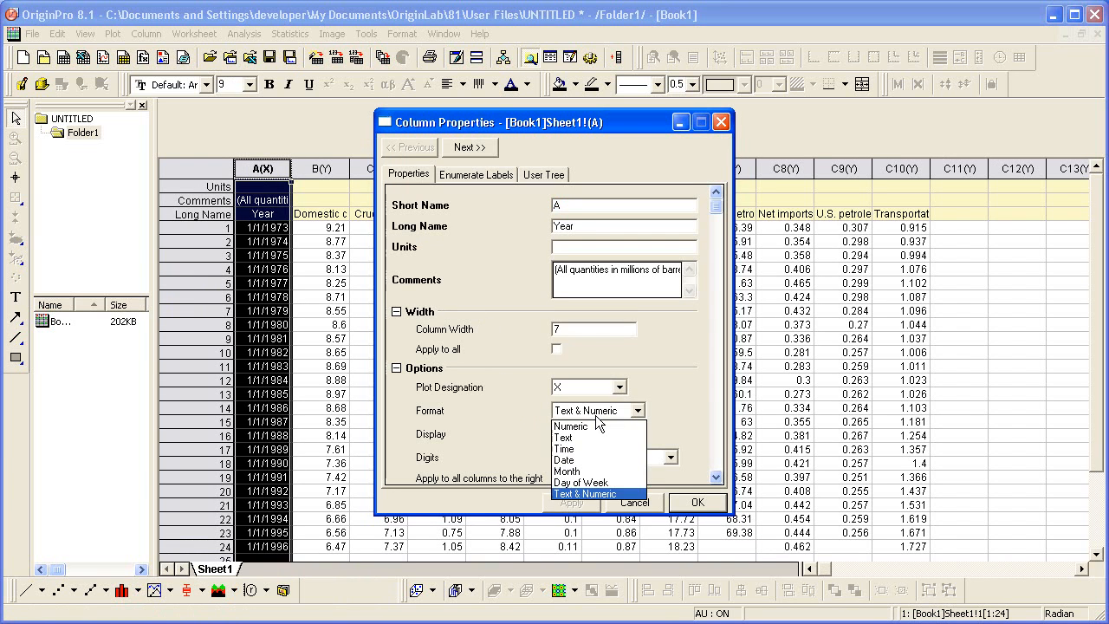
left_click(563, 460)
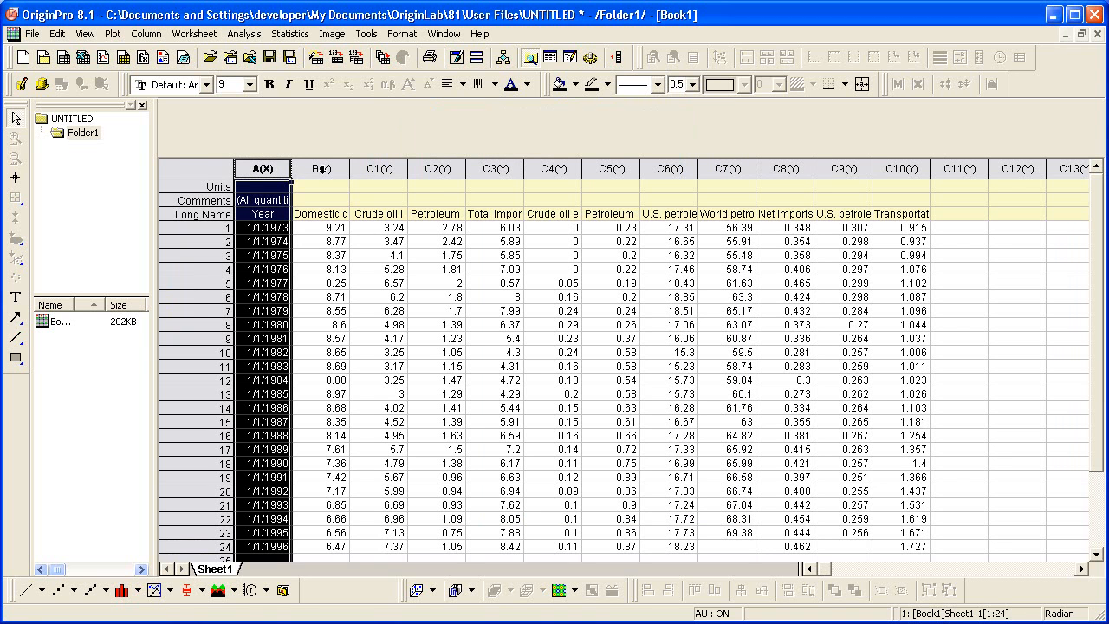
left_click(319, 168)
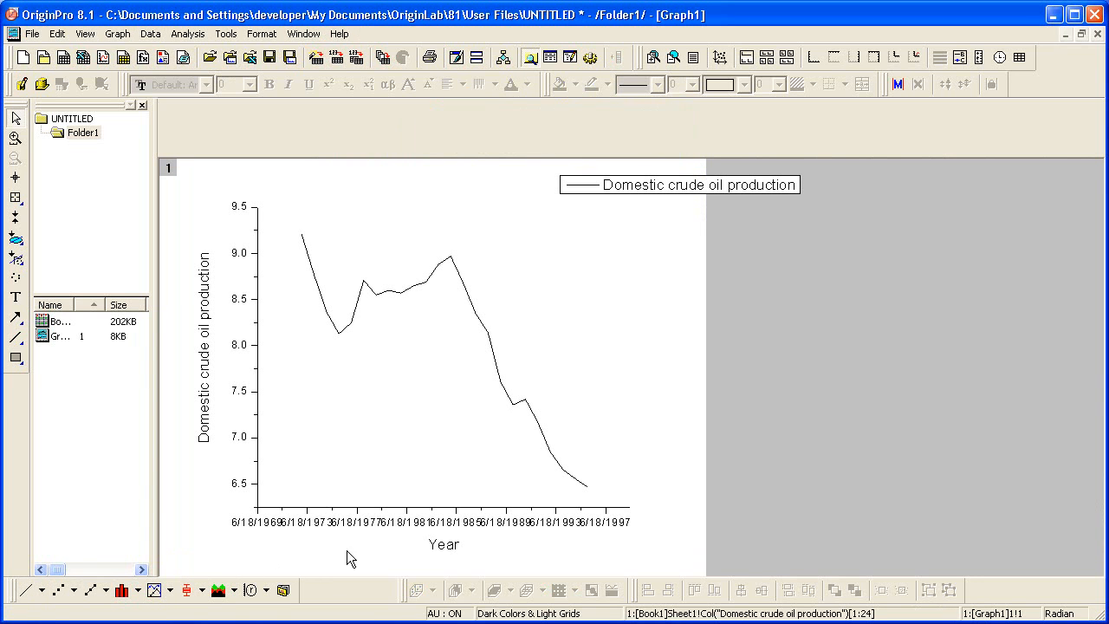
mouse_move(506, 537)
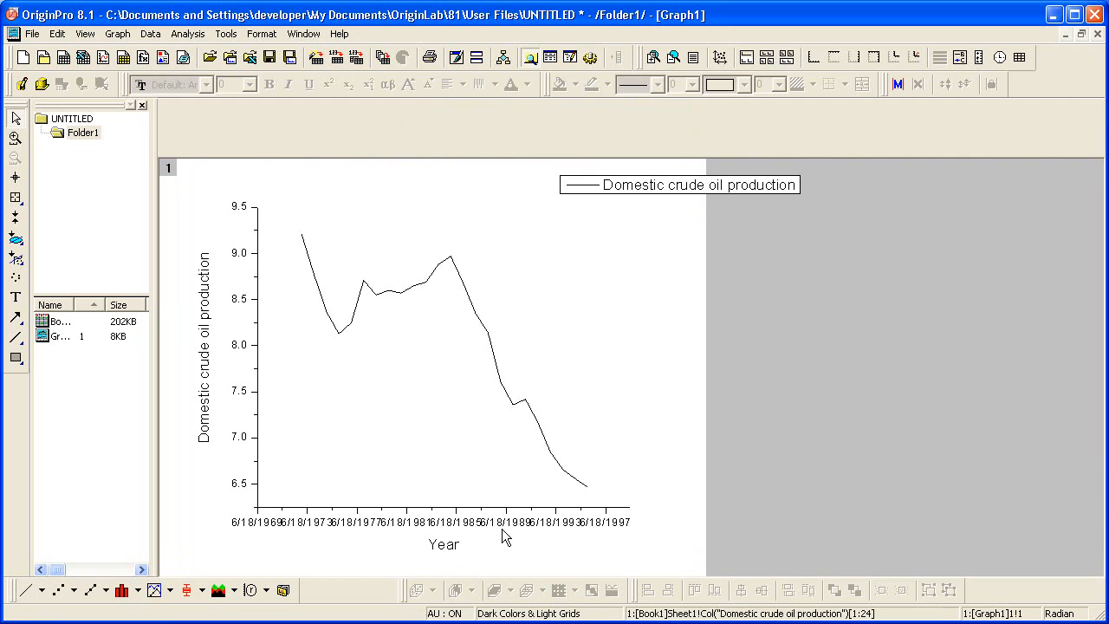
mouse_move(510, 516)
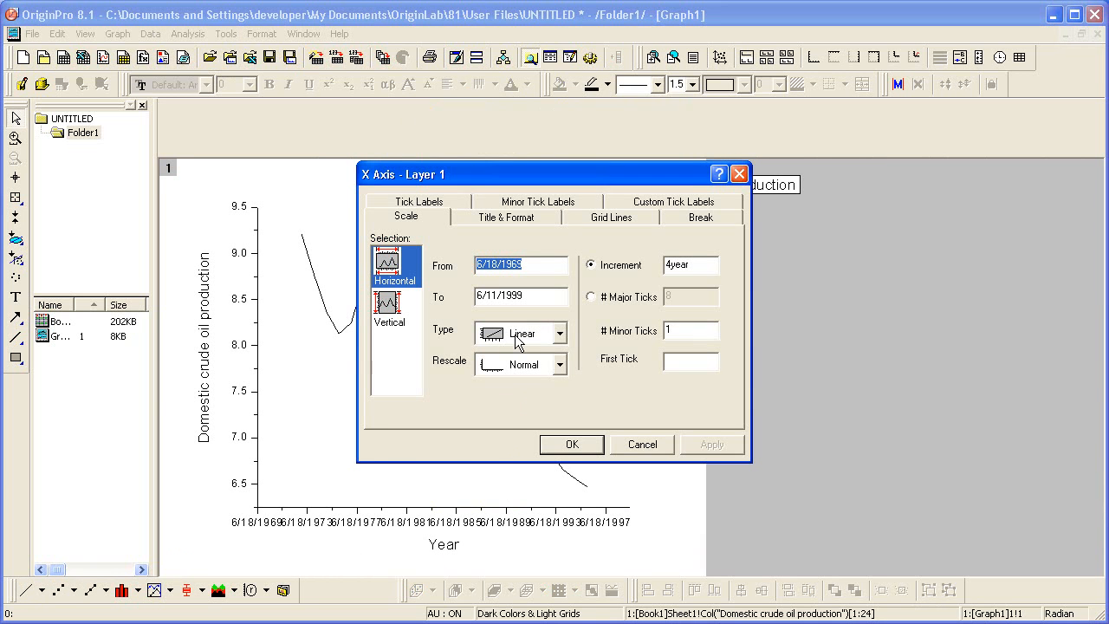
Step: Set the X axis tick label display to the 1991 year-only date format
left_click(419, 201)
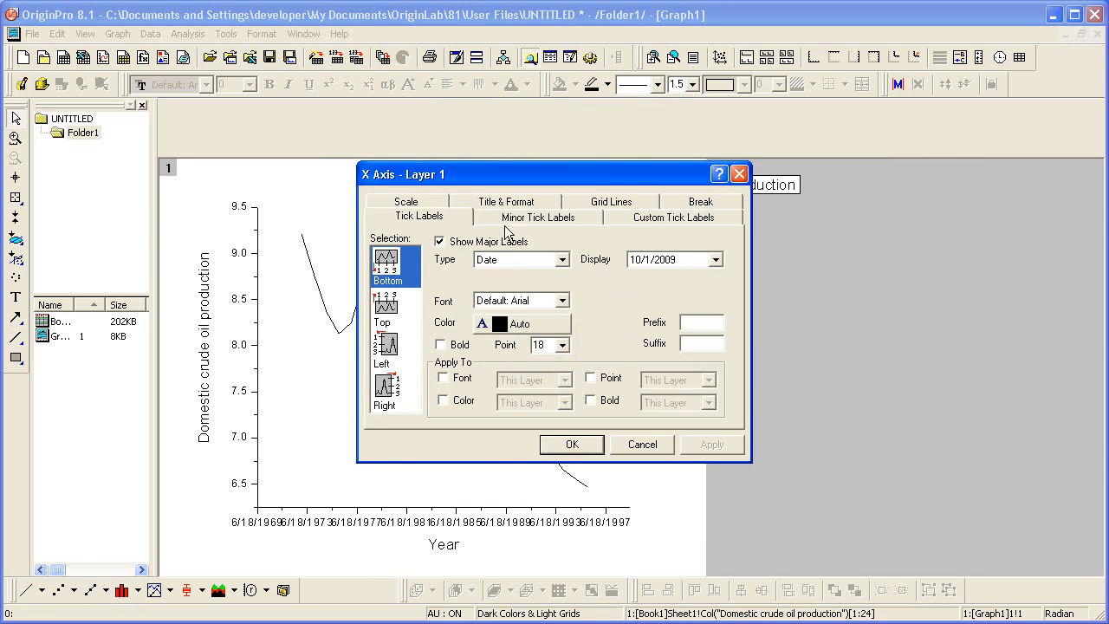
left_click(706, 259)
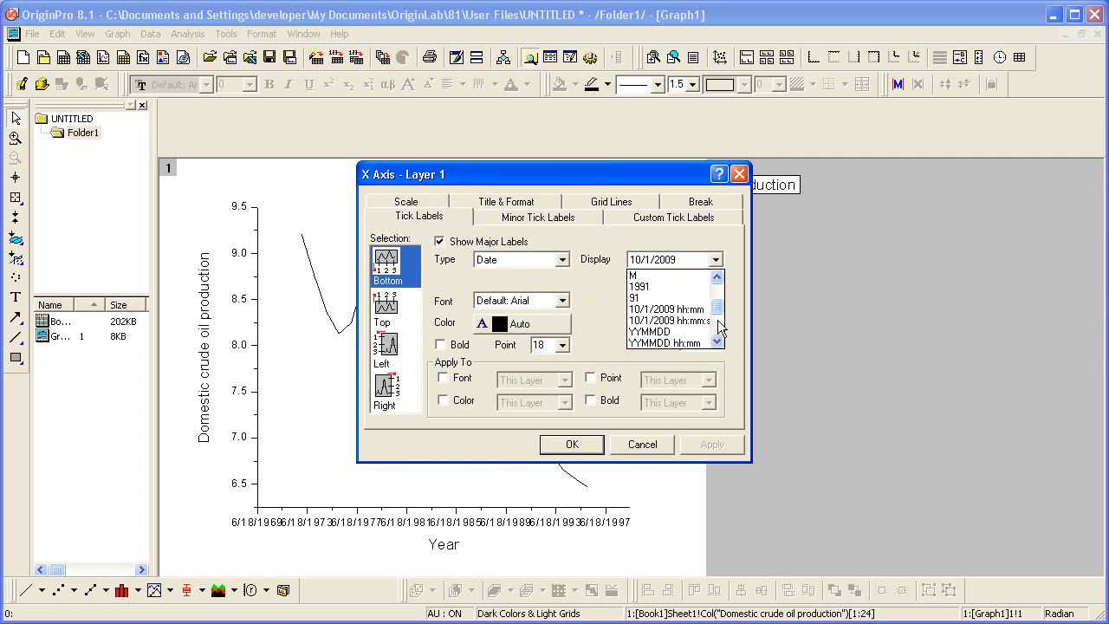
left_click(667, 286)
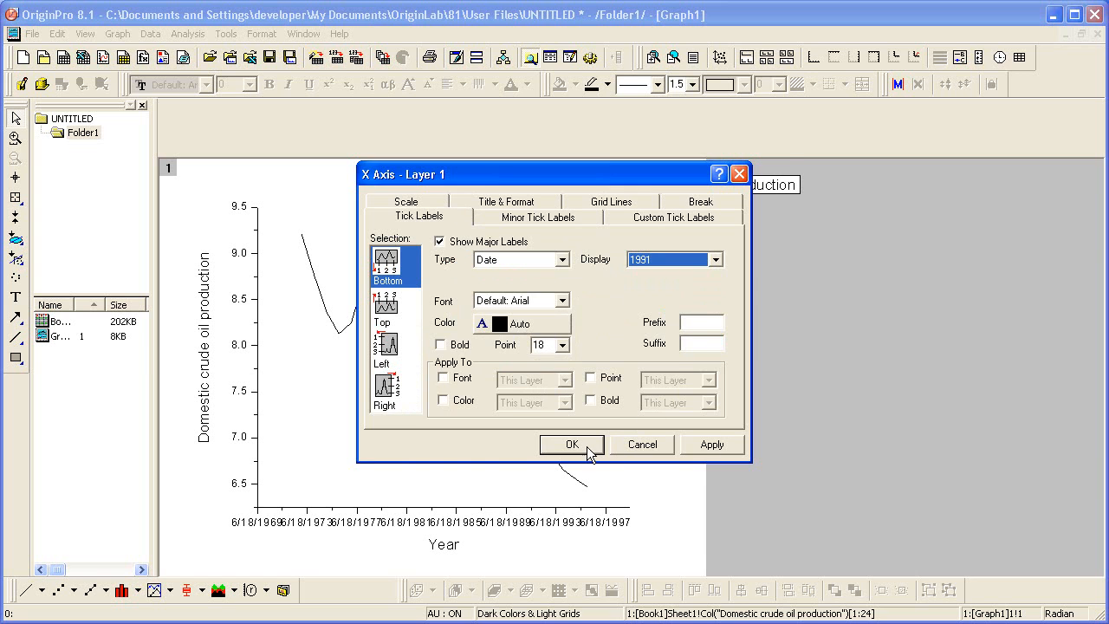
left_click(571, 443)
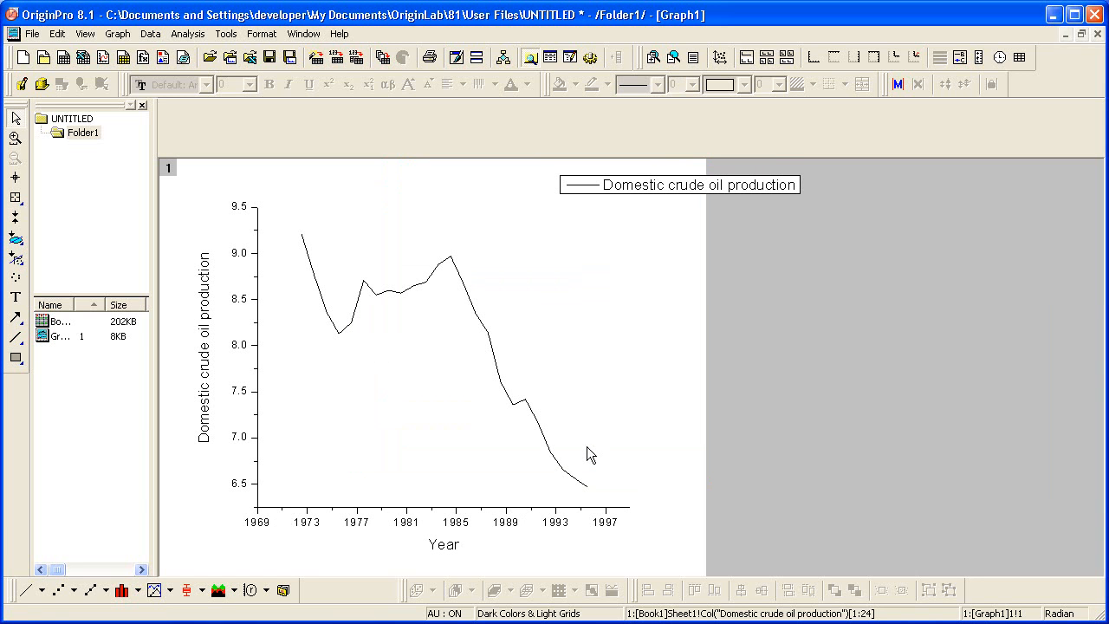